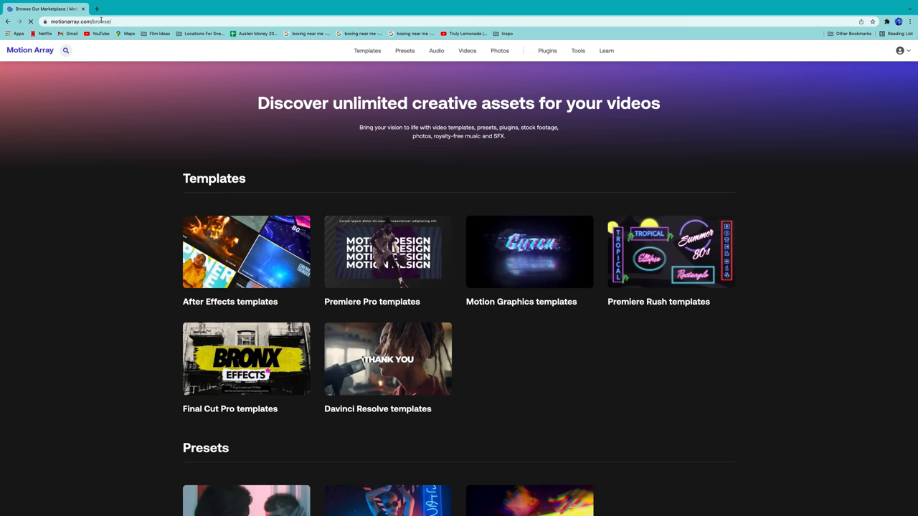
# - Search the stock Motion Graphics collection for 'snow'
pyautogui.click(468, 50)
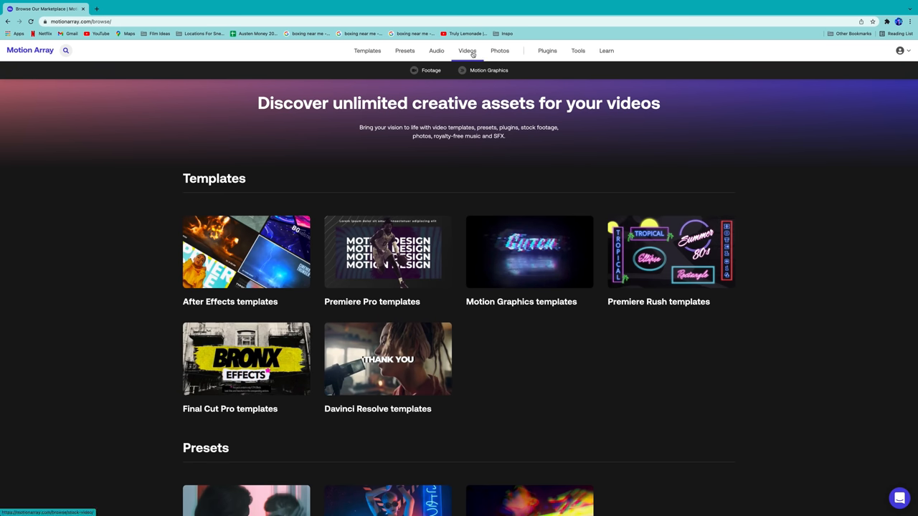
pyautogui.click(488, 70)
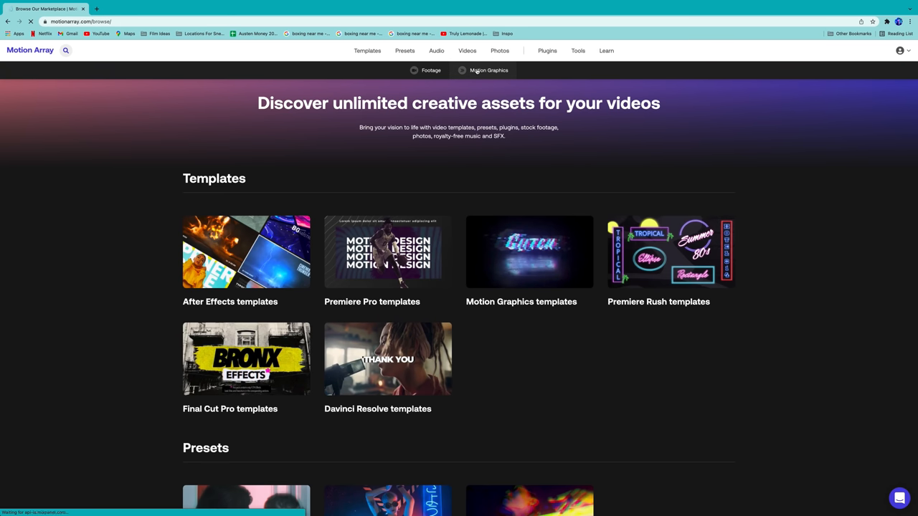
pyautogui.click(488, 70)
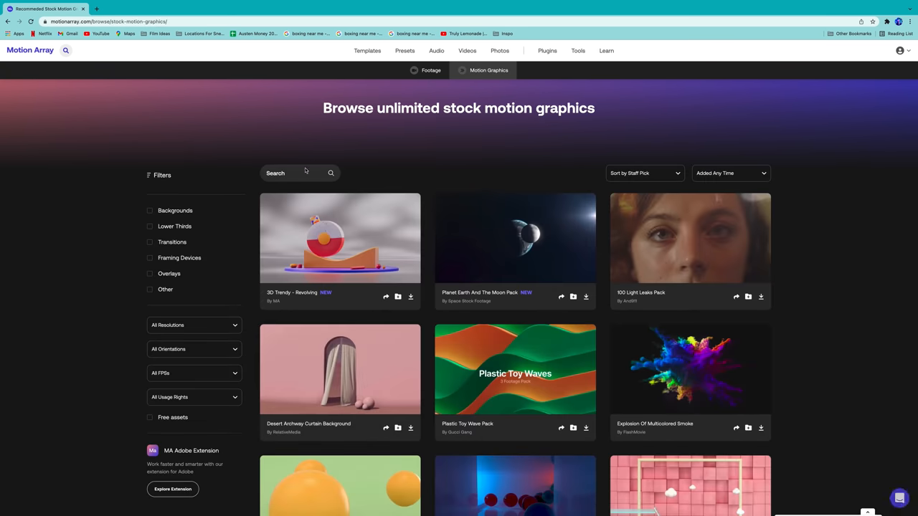
pyautogui.write('snow')
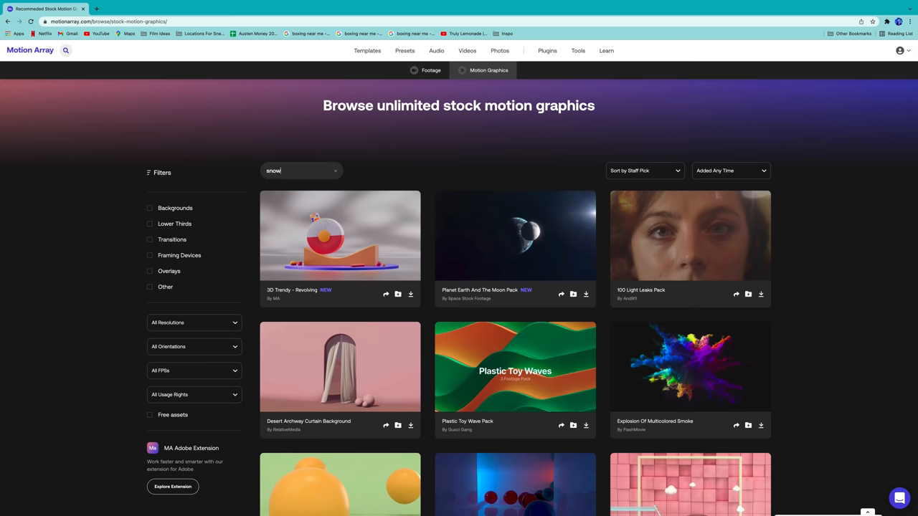
pyautogui.press('Enter')
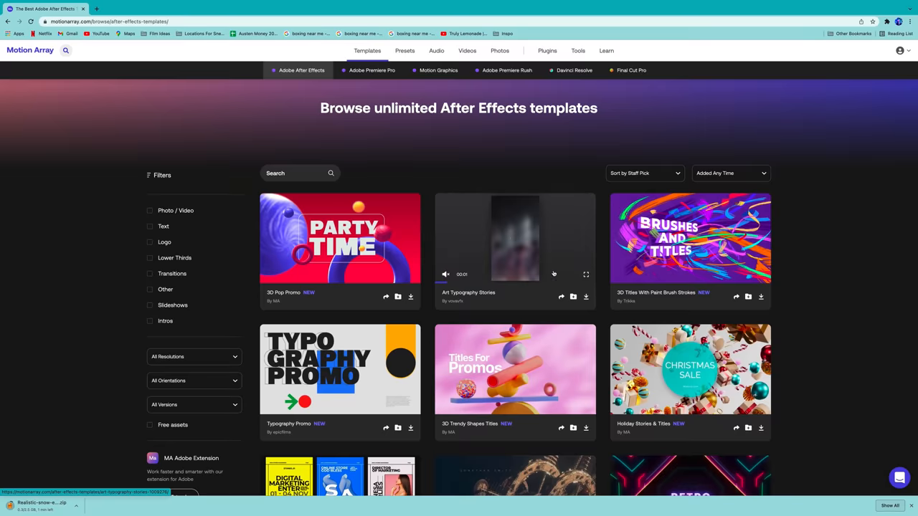
# - Scroll the After Effects templates, then browse the After Effects presets collection
pyautogui.scroll(-3)
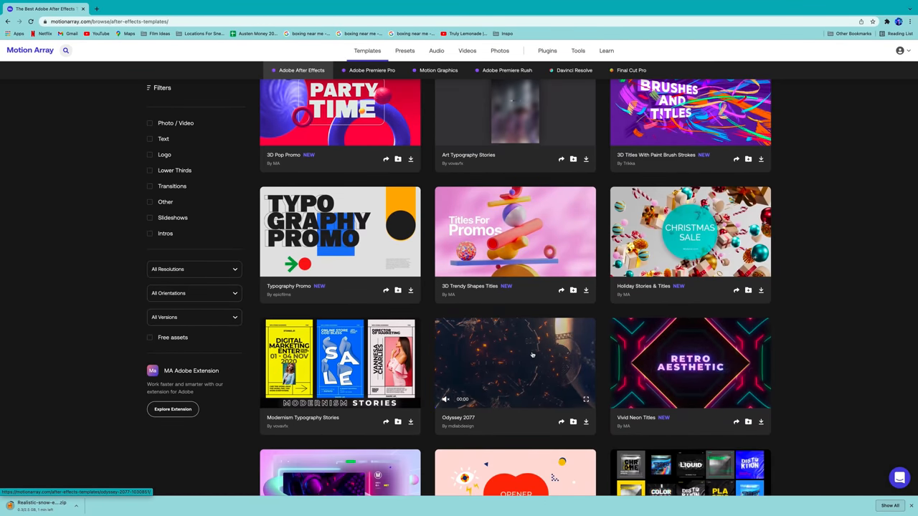
pyautogui.scroll(-3)
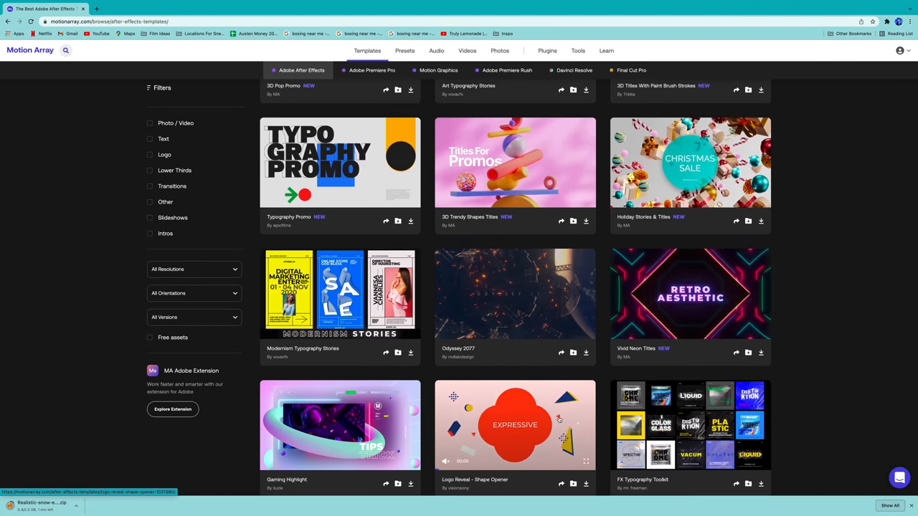
pyautogui.click(405, 50)
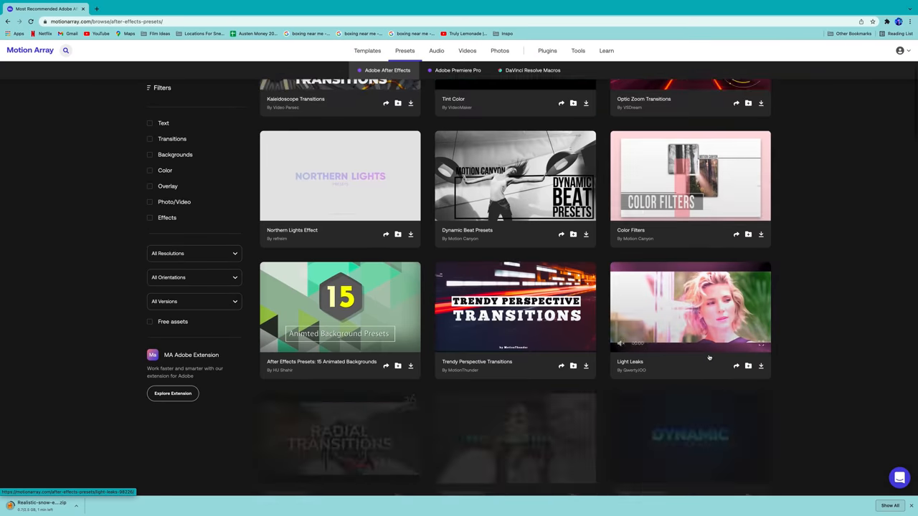
pyautogui.scroll(-3)
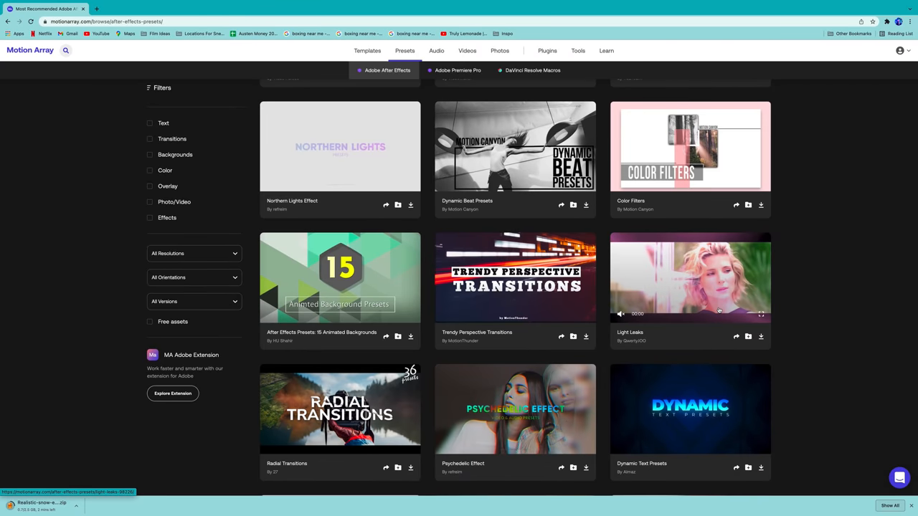